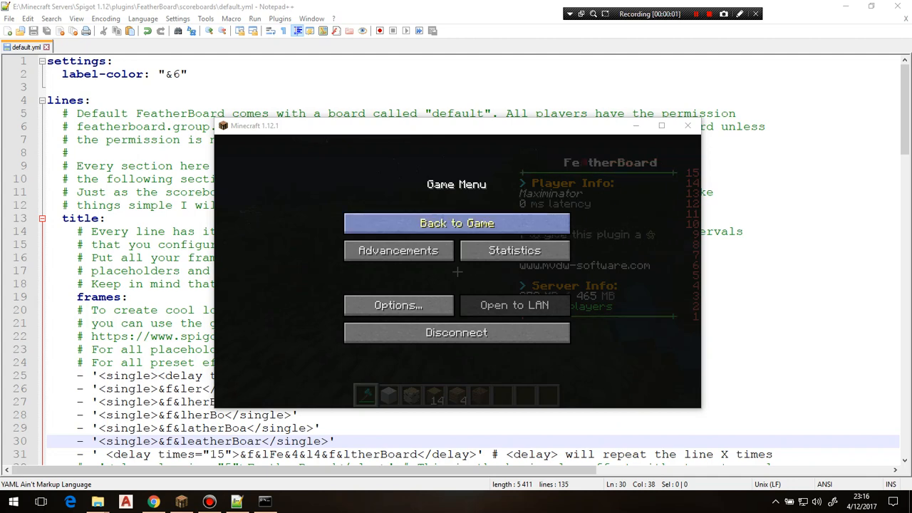
Step: Bring the Notepad++ default.yml window in front of the Minecraft game menu
click(456, 223)
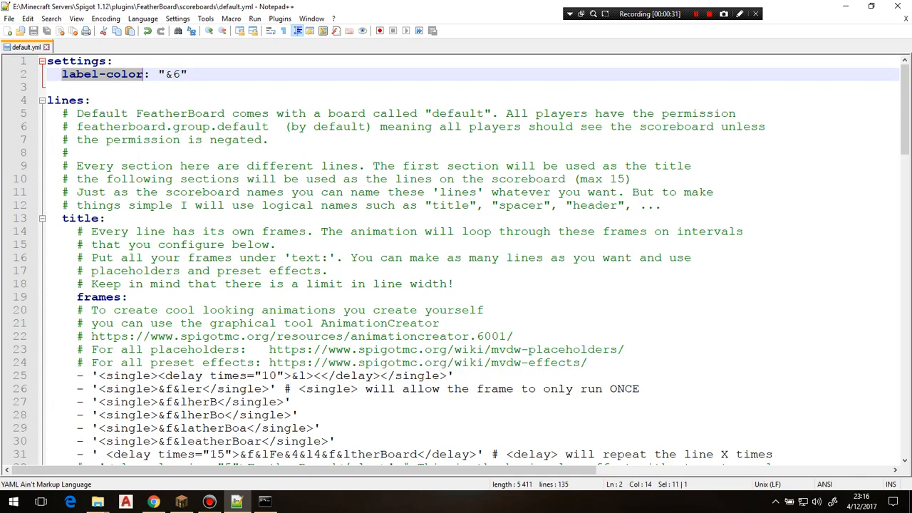
scroll(down, 3)
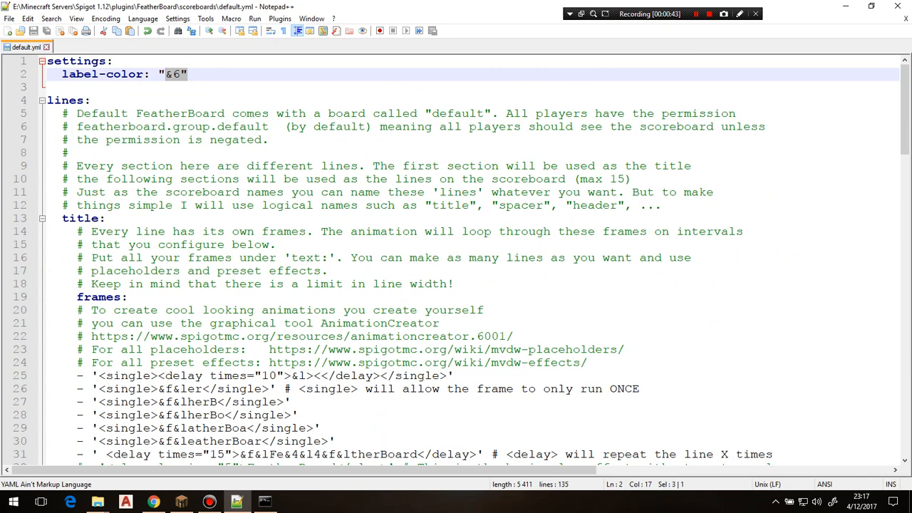
scroll(down, 3)
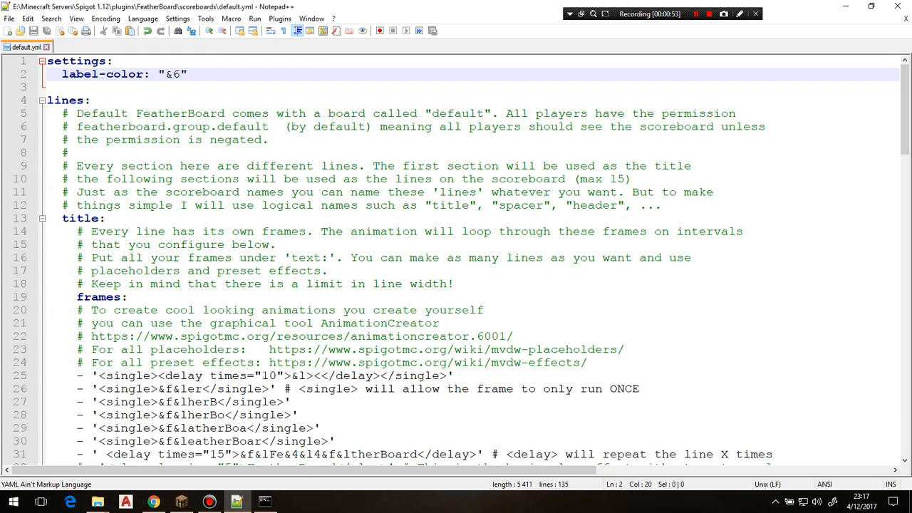
scroll(down, 3)
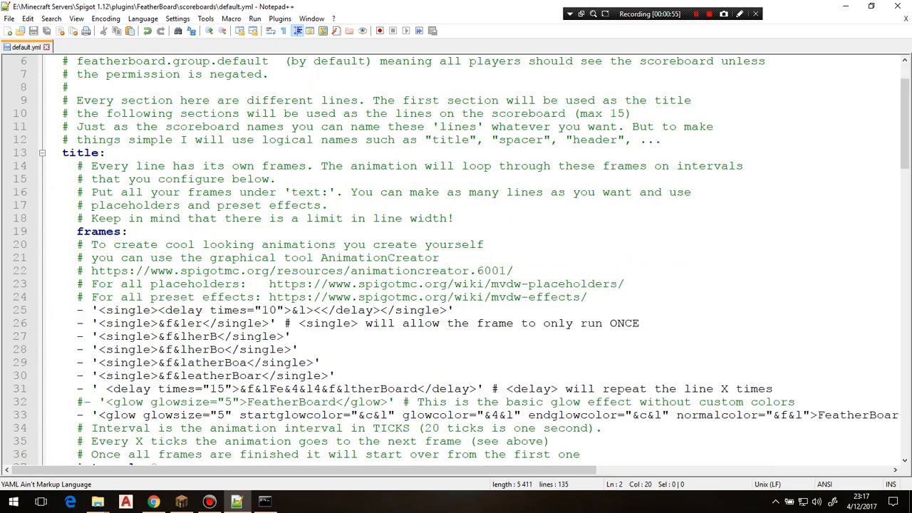
scroll(down, 3)
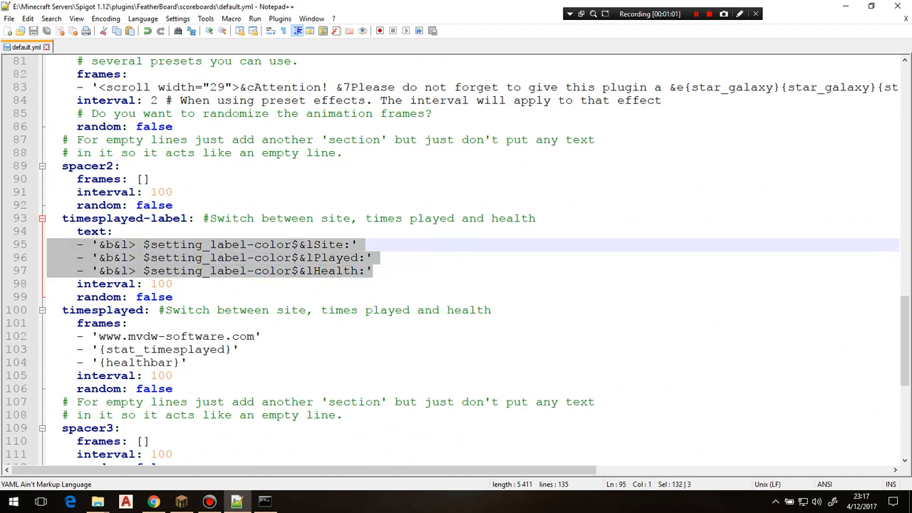
click(312, 243)
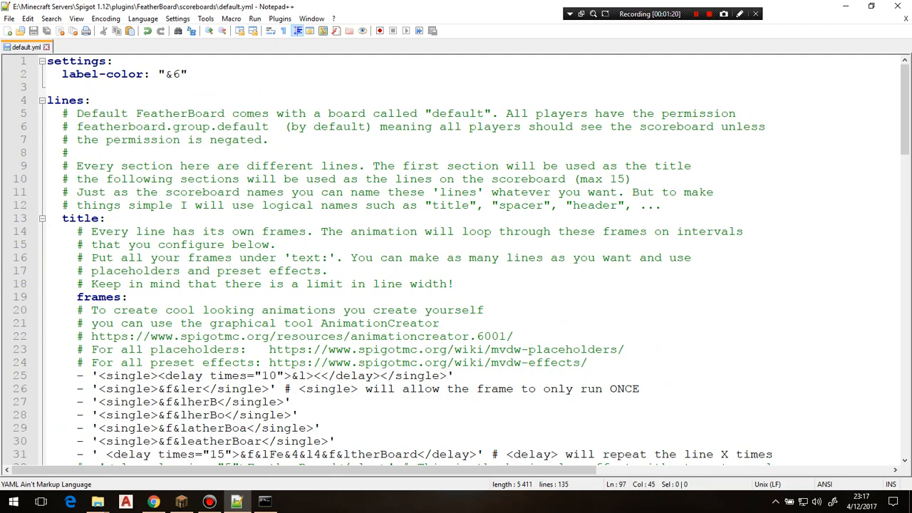
scroll(down, 3)
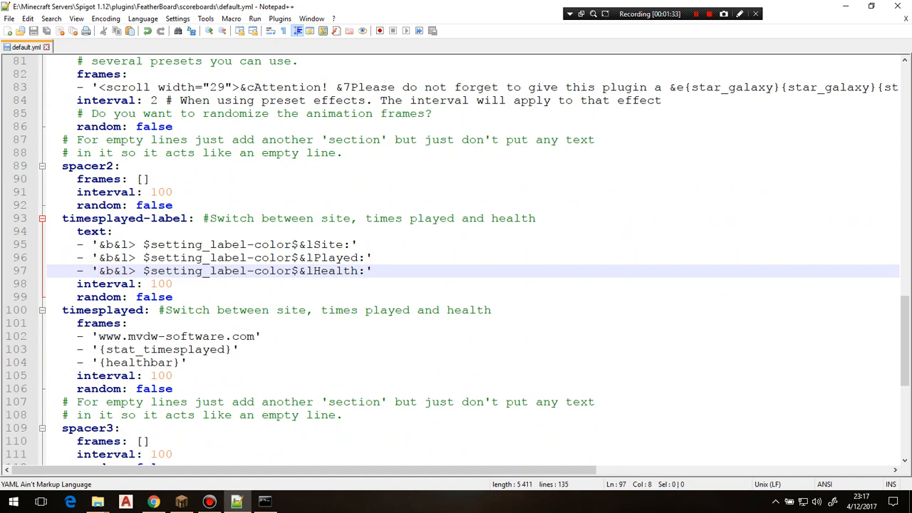
Step: Change the timesplayed label text to 'disabled' and save default.yml
text(')
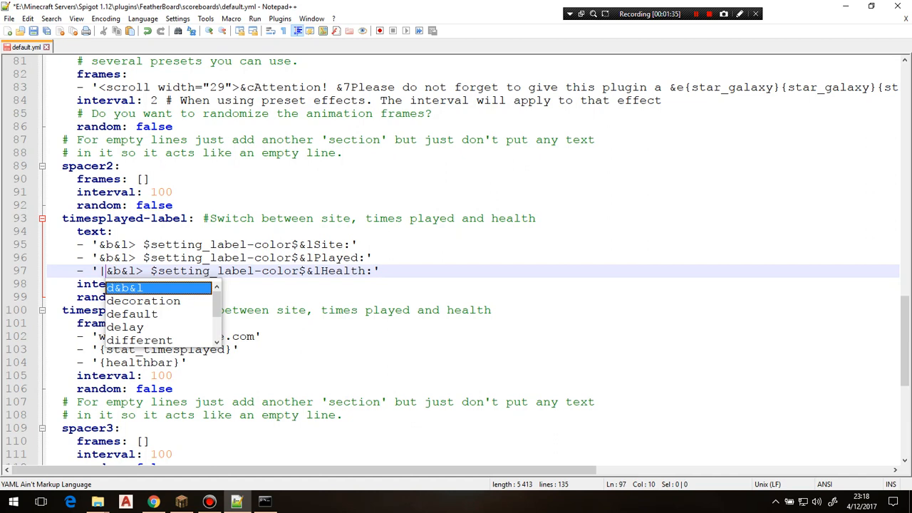
text(disabled)
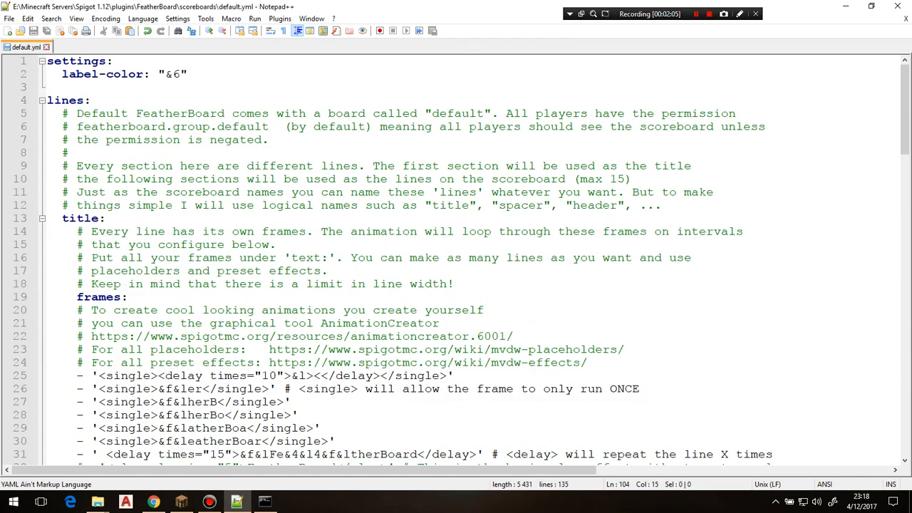
Step: Add a show-health entry under settings, replace its |disabled| placeholder with true
text(show-health: "|disabled|)
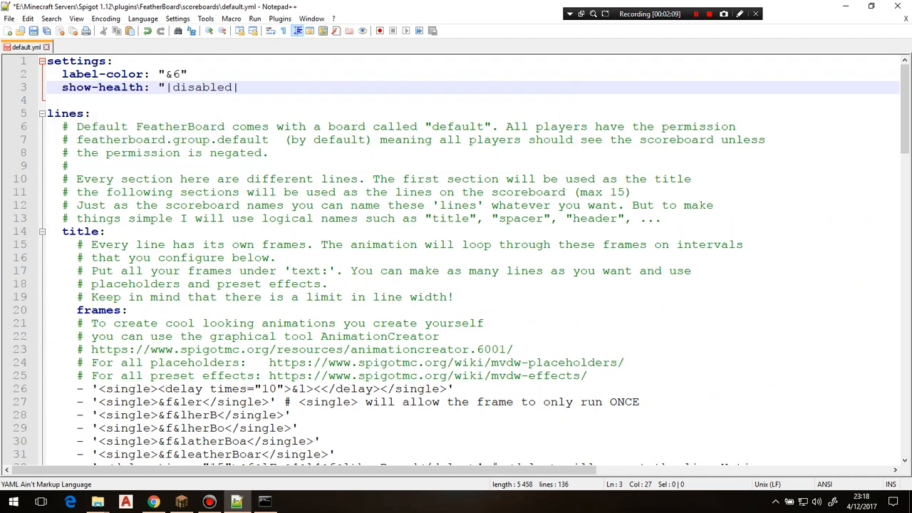
text(")
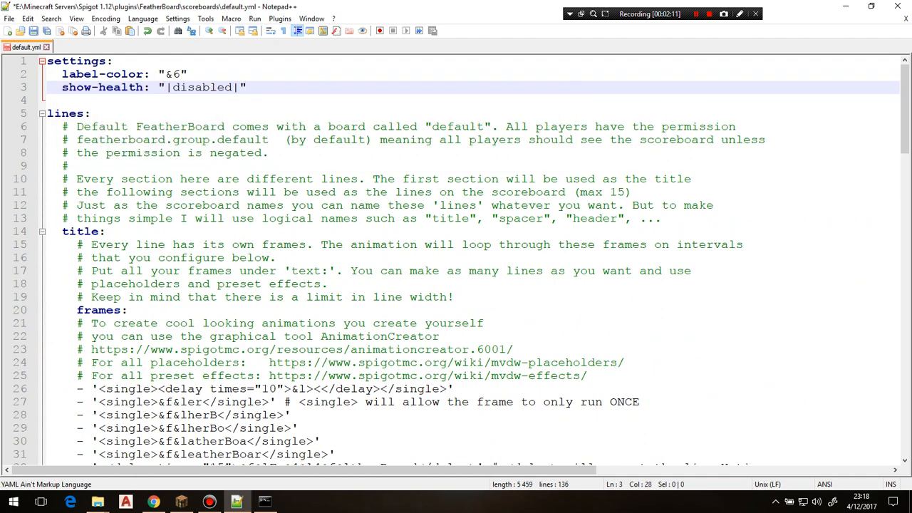
scroll(down, 3)
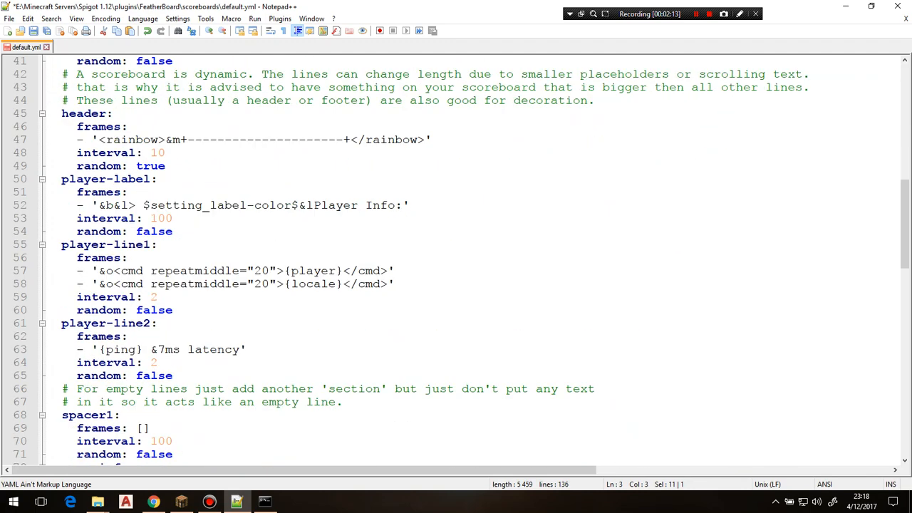
scroll(down, 3)
text(show-health: "|disabled|")
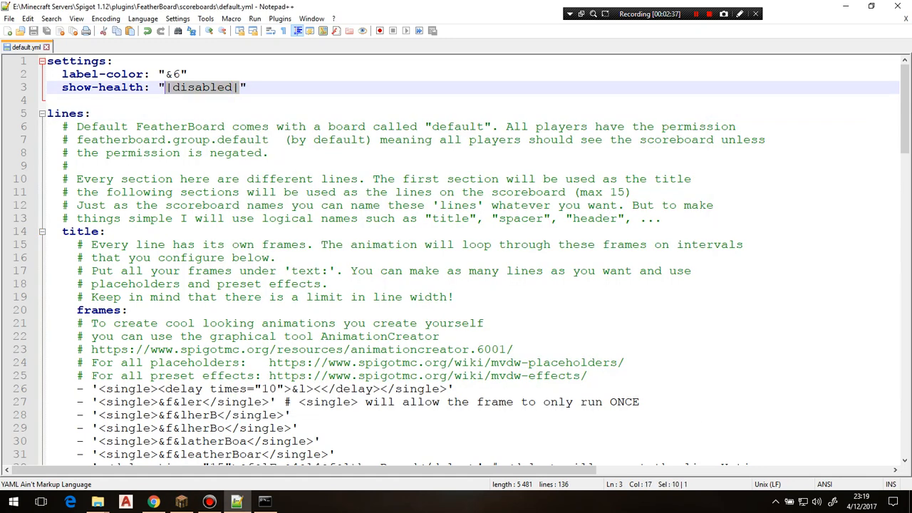
key(Delete)
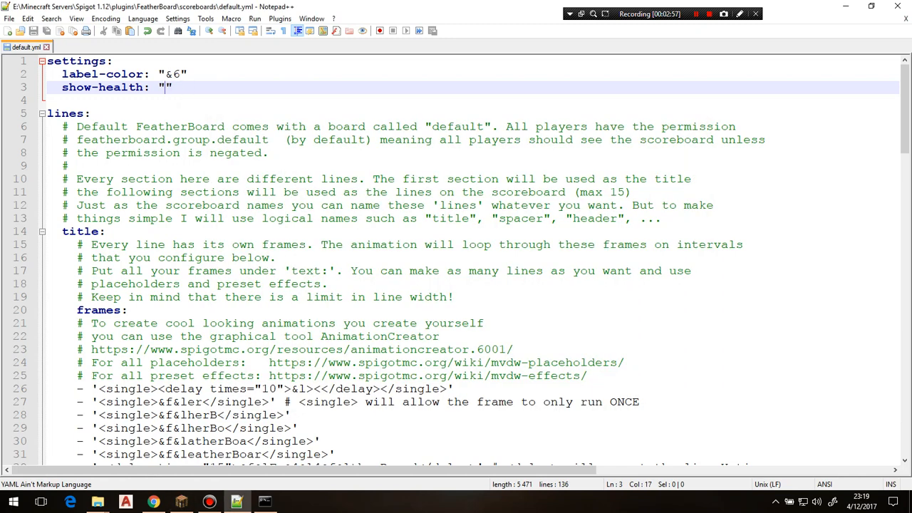
text(disabled|)
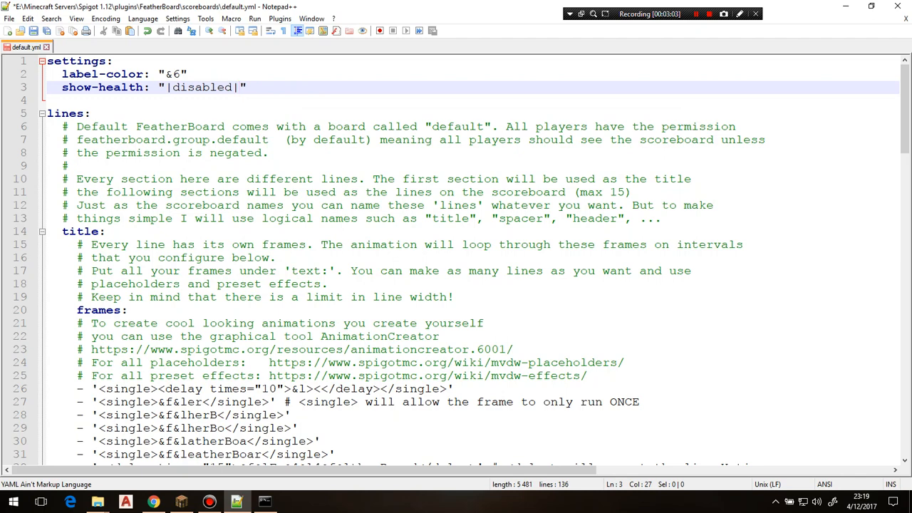
drag(157, 86, 247, 87)
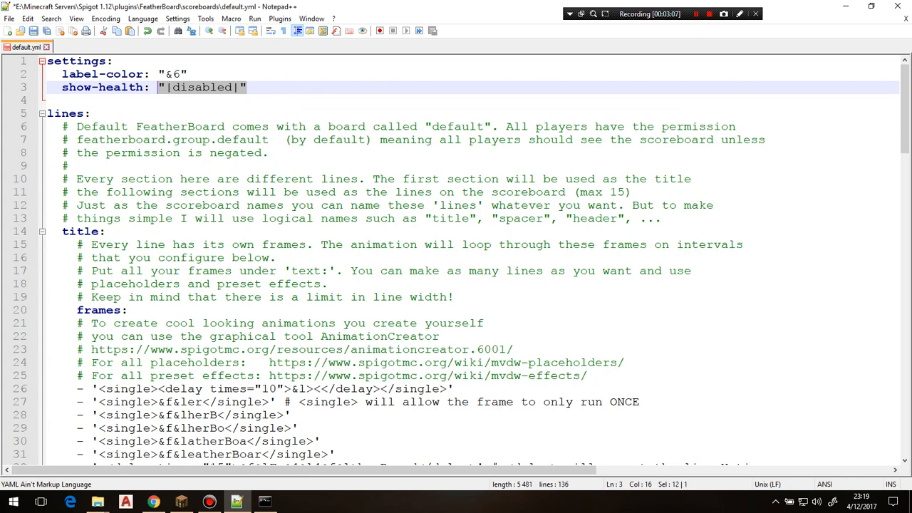
text(true)
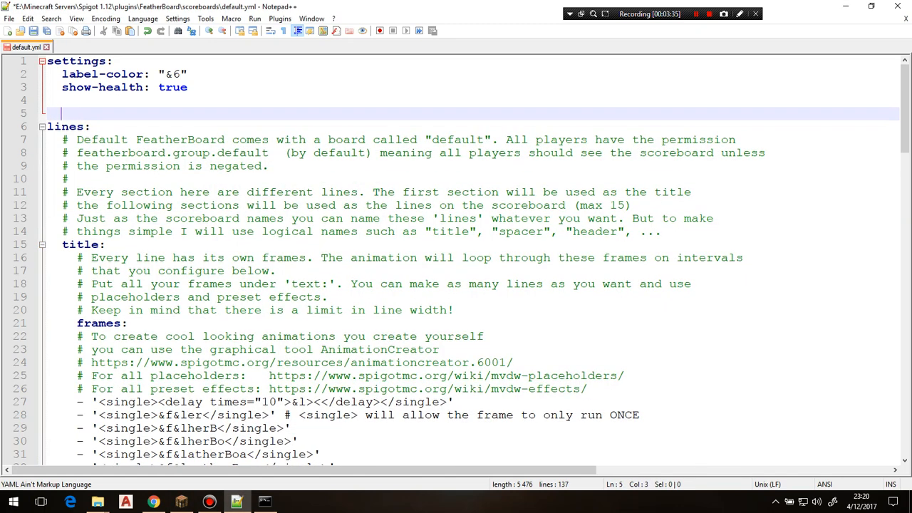
Step: Start a script-pre: | block after settings, with an indented line beneath it
text(script-pre: |)
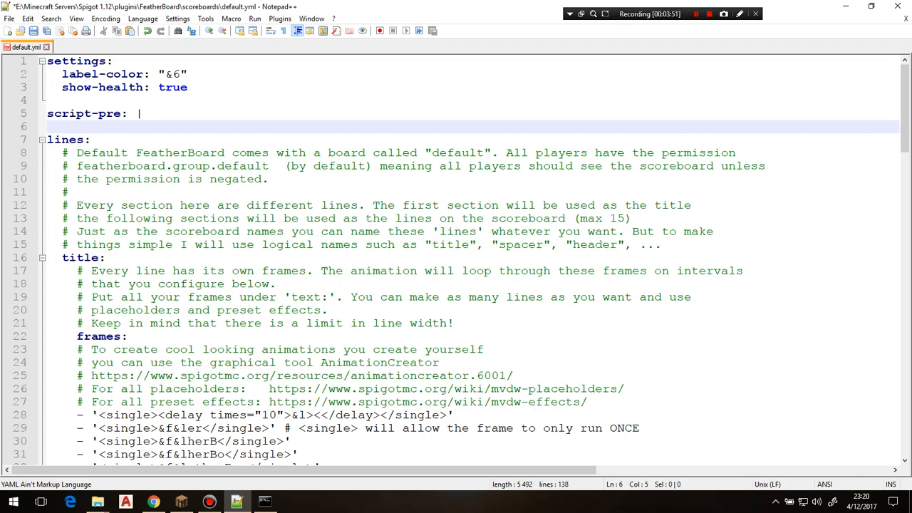
scroll(down, 3)
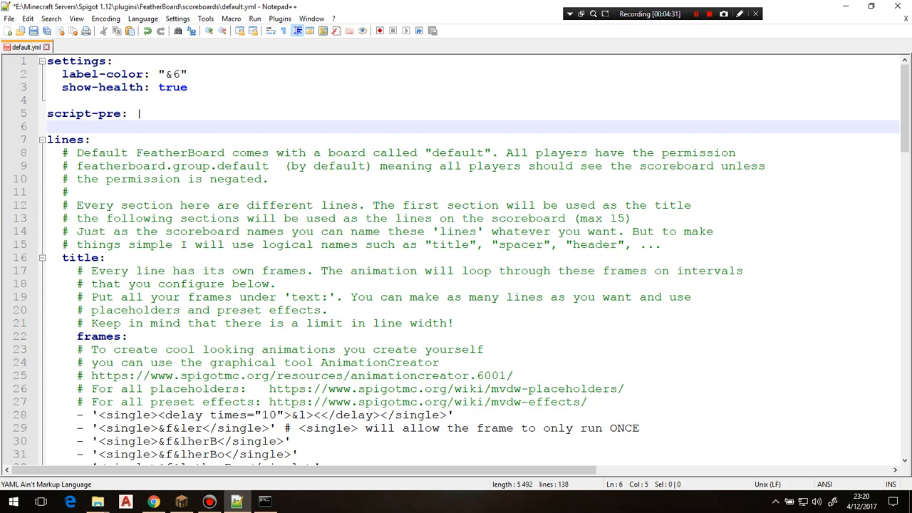
scroll(down, 3)
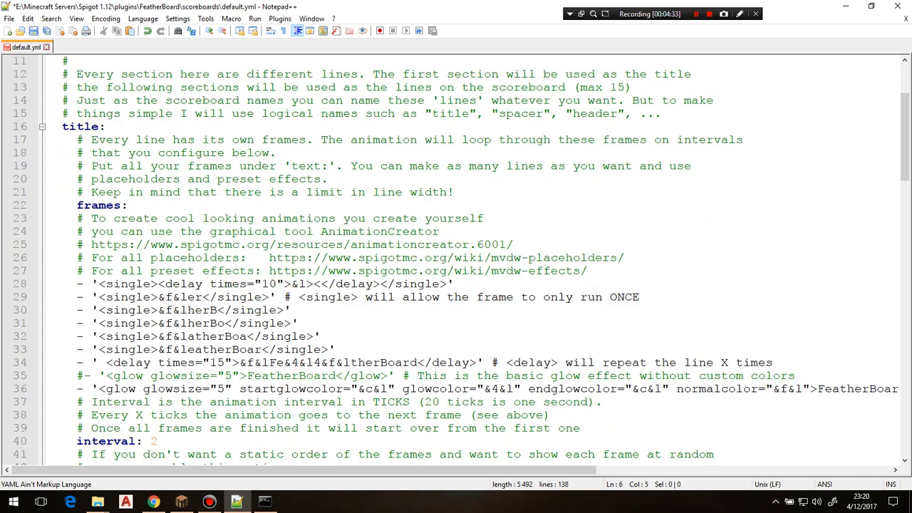
scroll(down, 3)
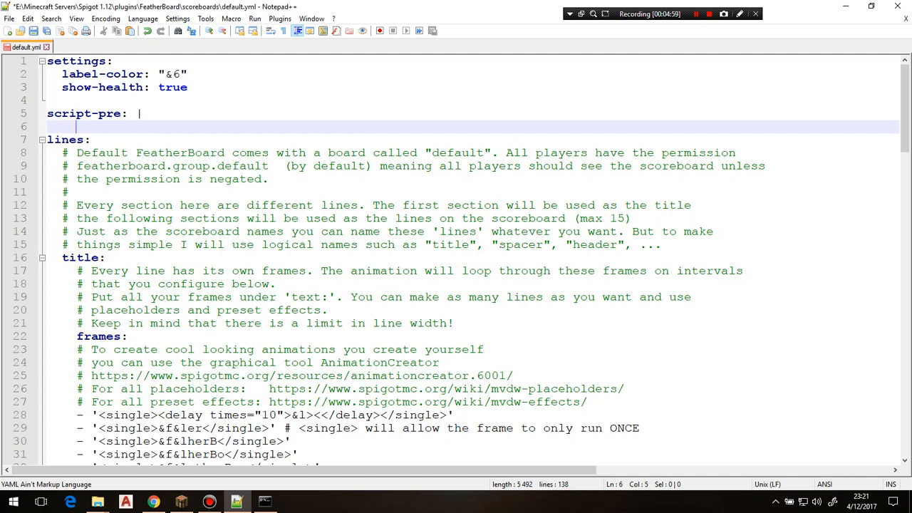
text(board)
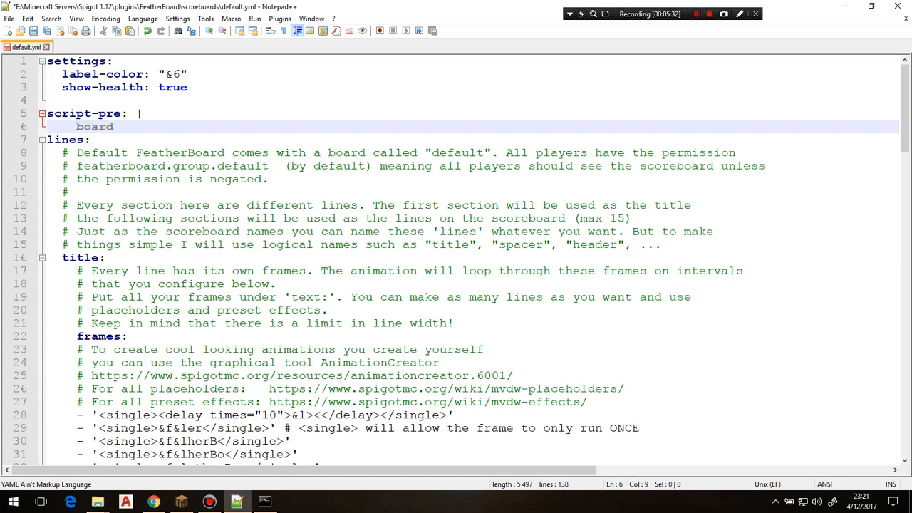
Step: Replace the stray 'board' with an if/else testing settings['show-health'] == "true"
double_click(94, 126)
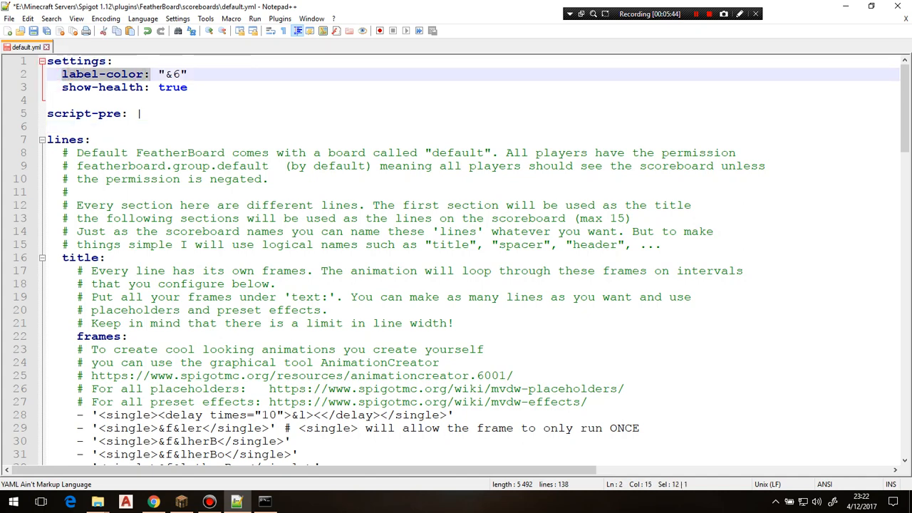
text(if)
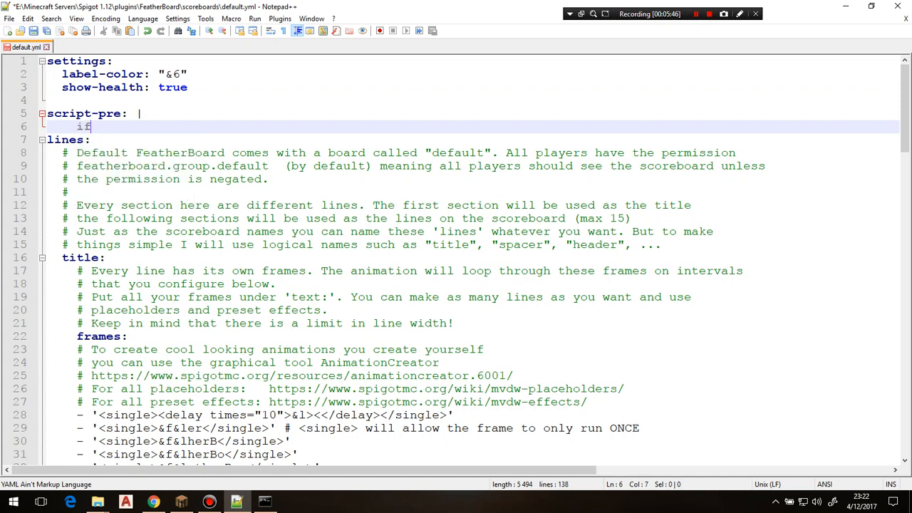
text((settings['show-health)
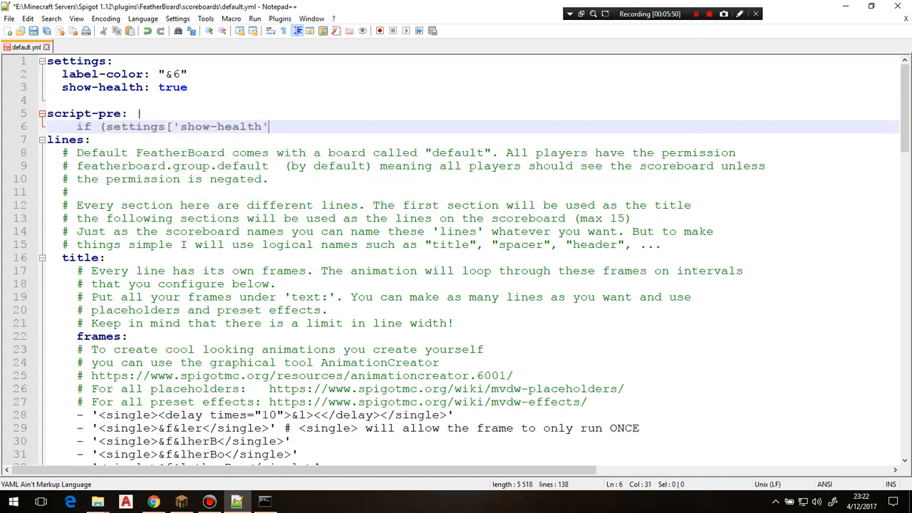
text(== "")
text(})
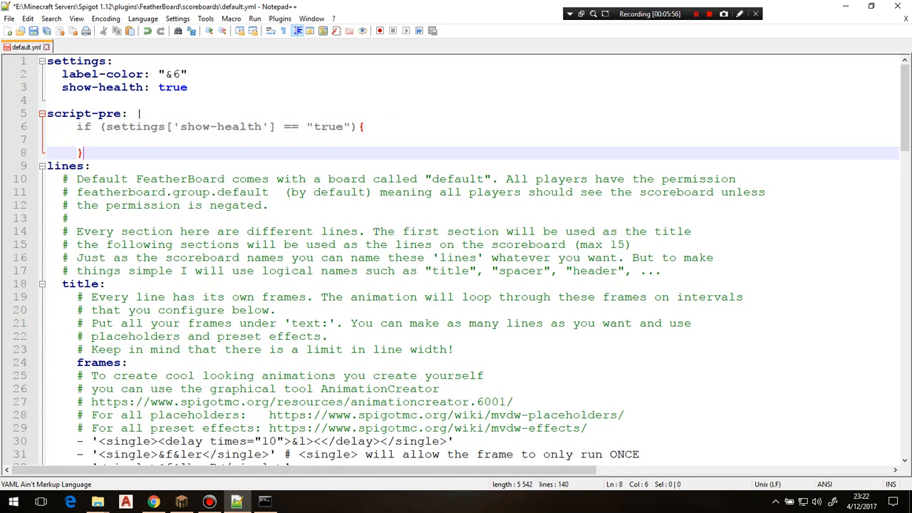
text(else{)
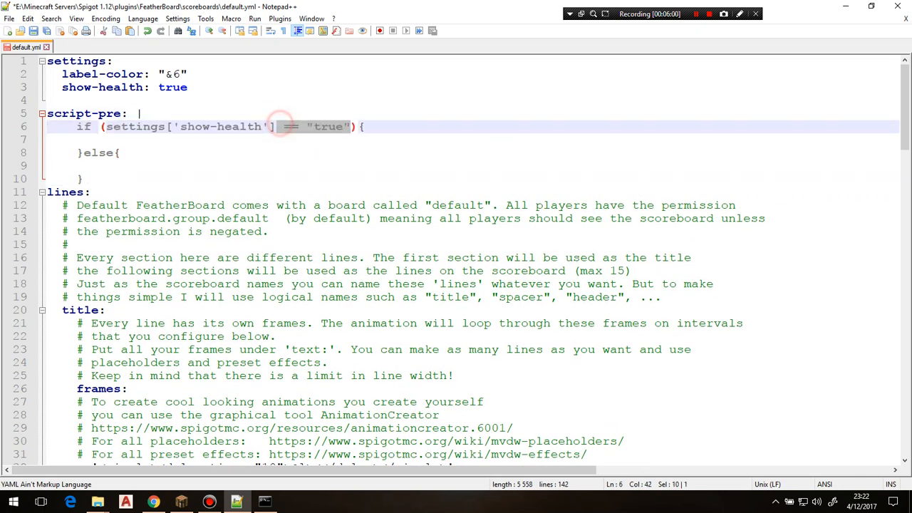
key(Delete)
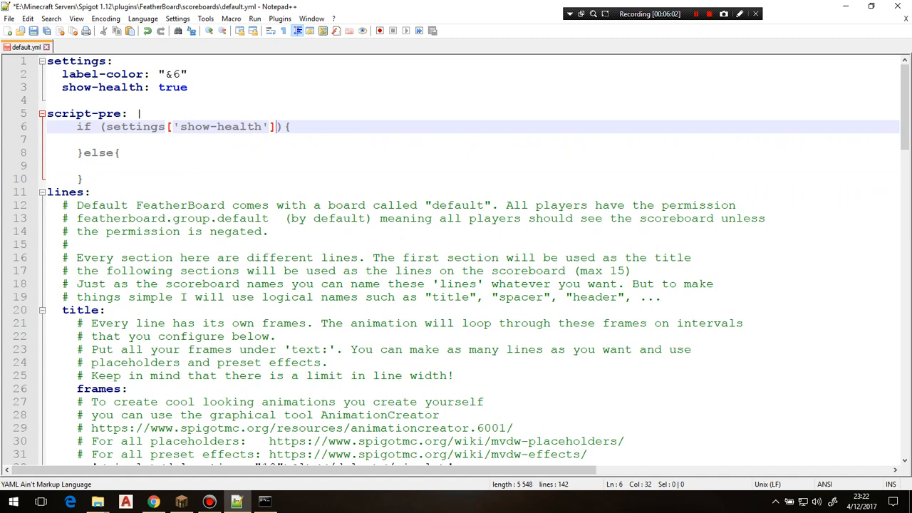
text(== "true")
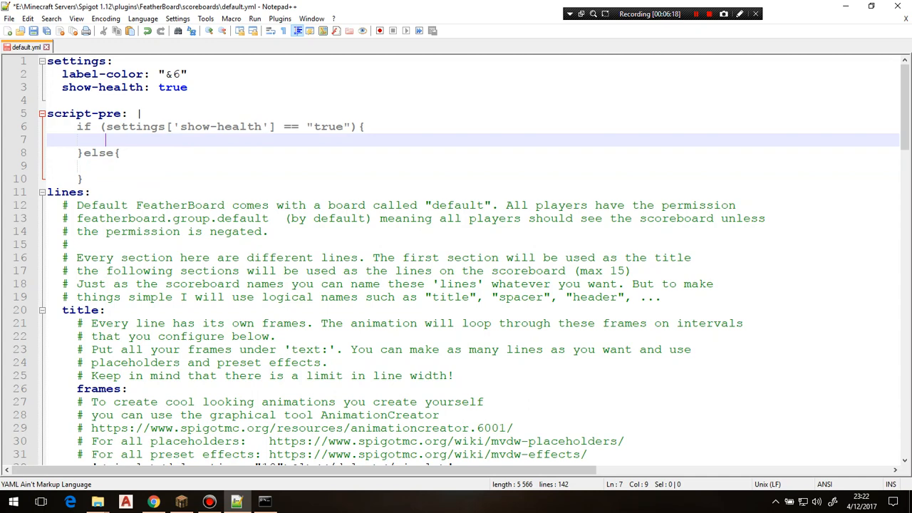
Step: Set settings['show-health'] to "" or "|disabled|" in the branches and save
text(settings)
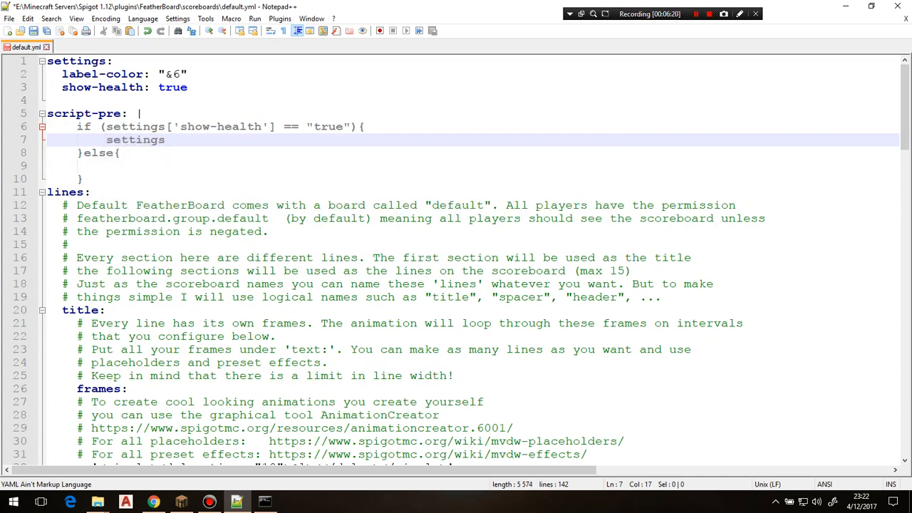
text(['show-health'] = "";)
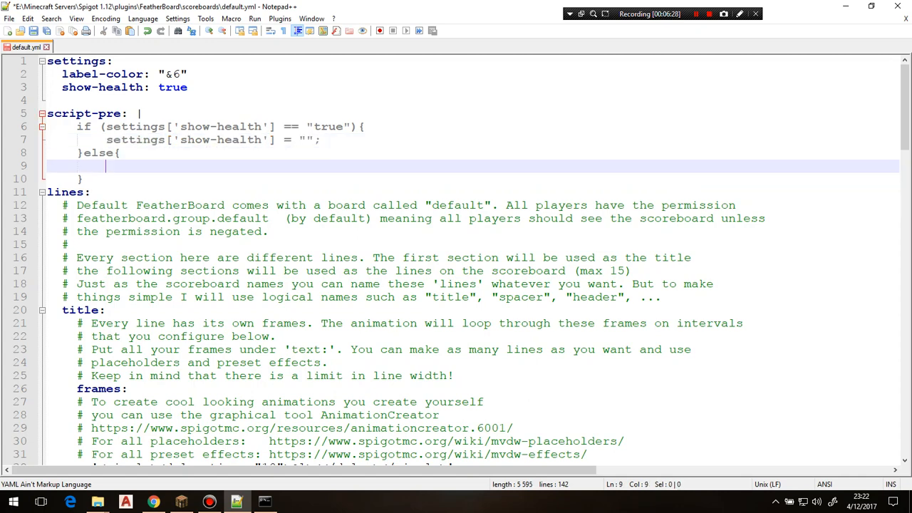
text(settings['show-health'] = "";)
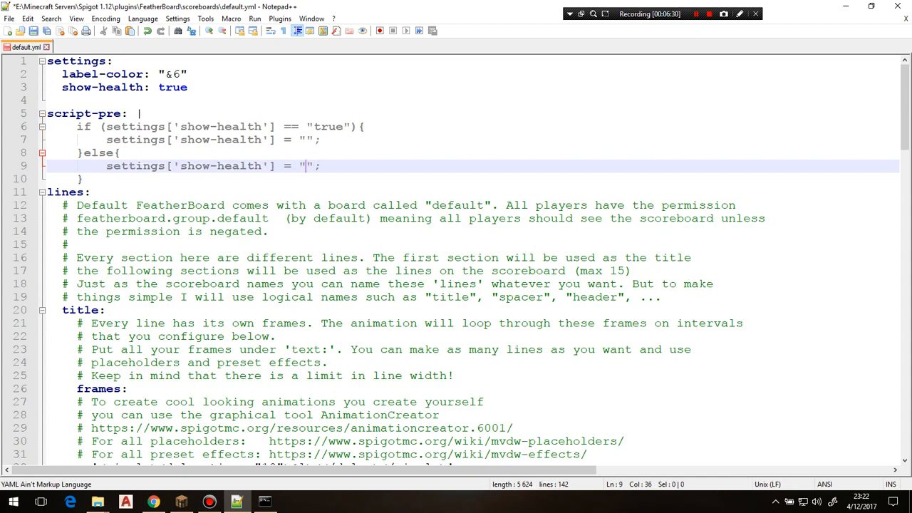
text(disabled)
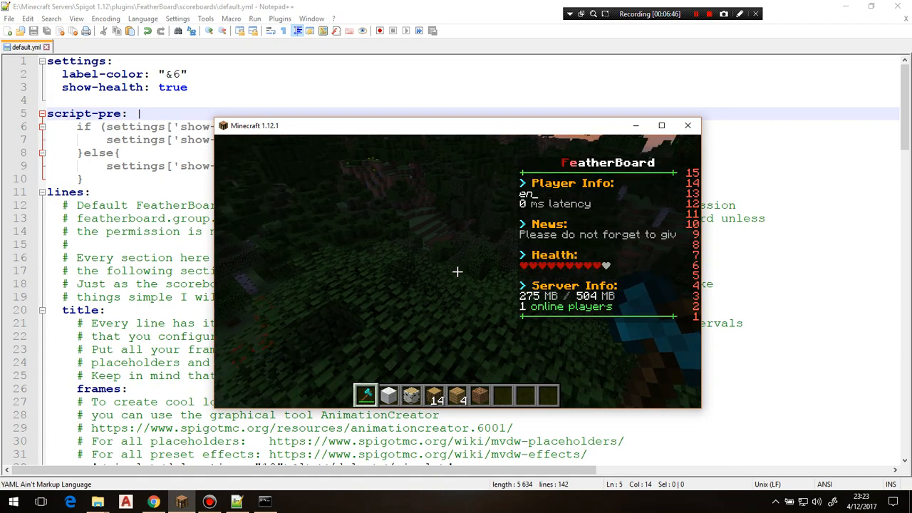
Step: Change the show-health value from true to false and save default.yml
double_click(173, 87)
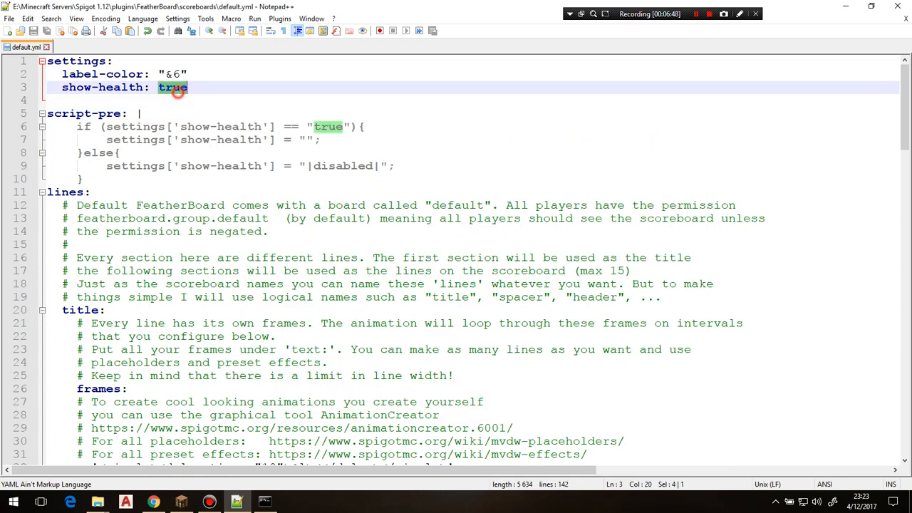
text(false)
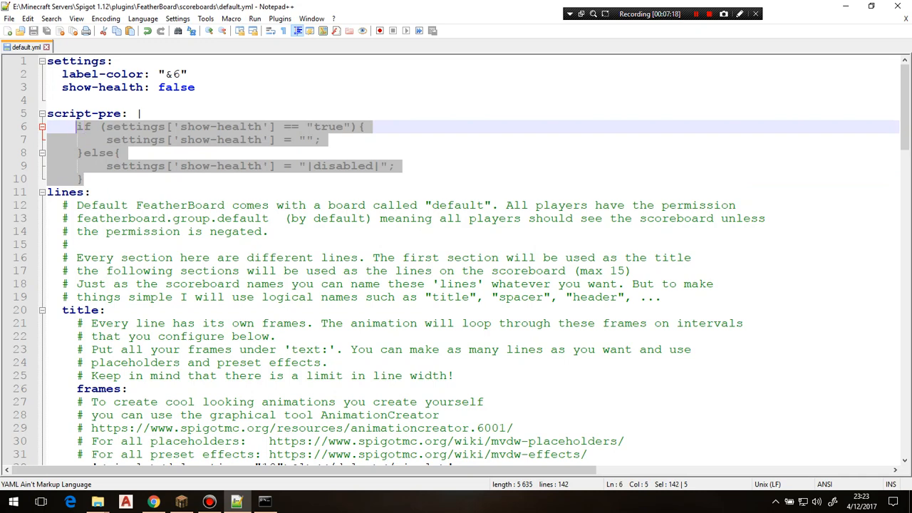
click(81, 179)
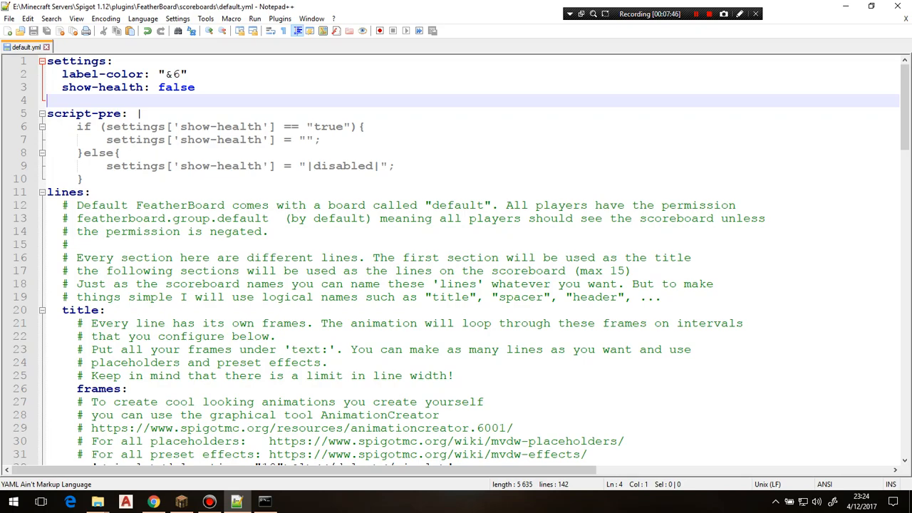
Step: Add an empty script-post: | block on line 11, right after script-pre
scroll(down, 3)
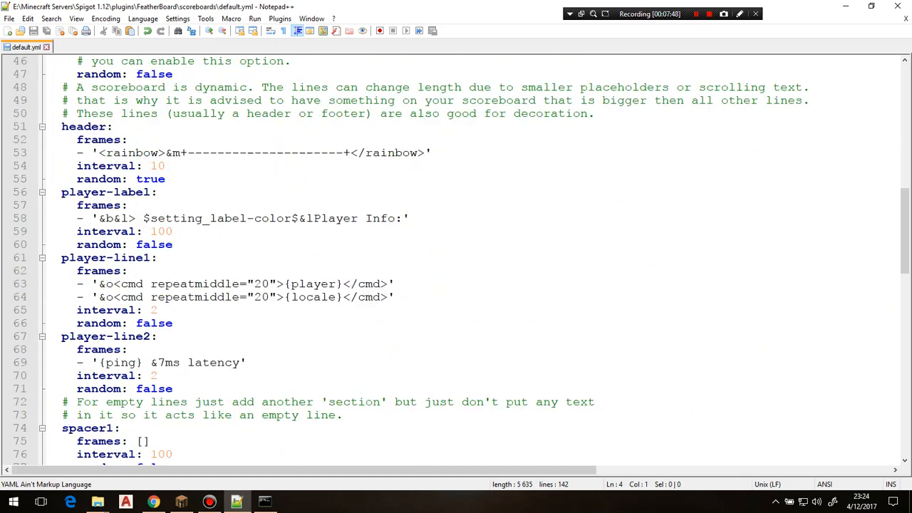
scroll(up, 3)
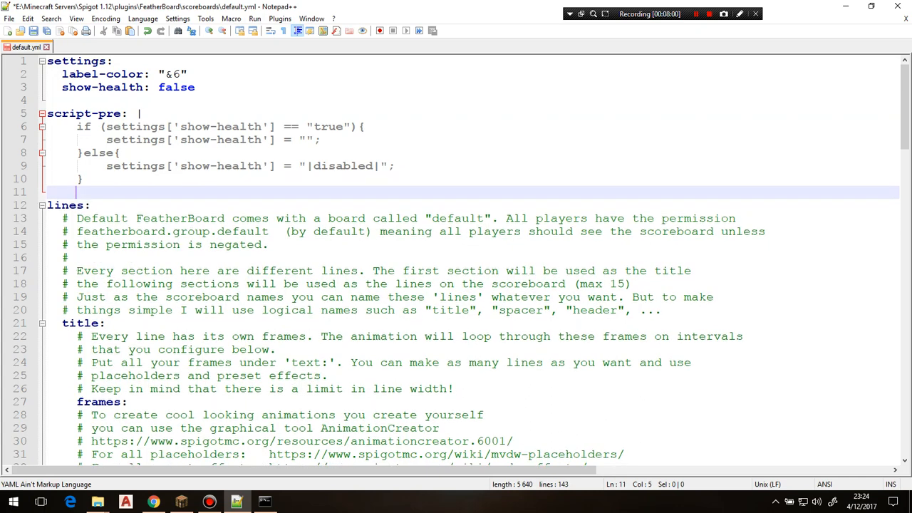
text(script-post:)
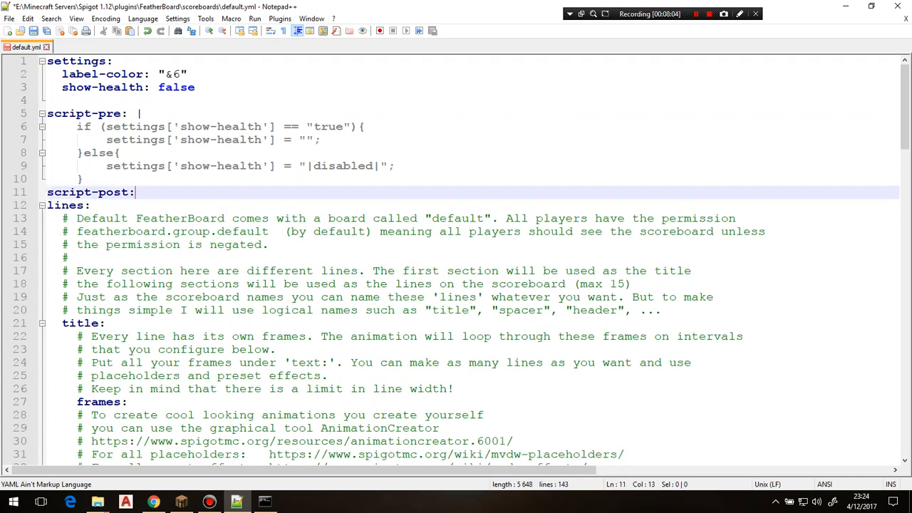
key(enter)
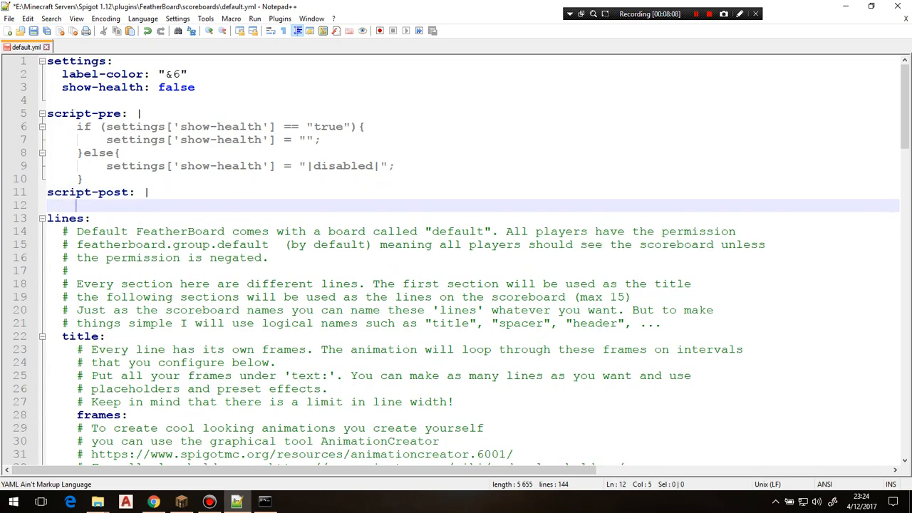
scroll(down, 3)
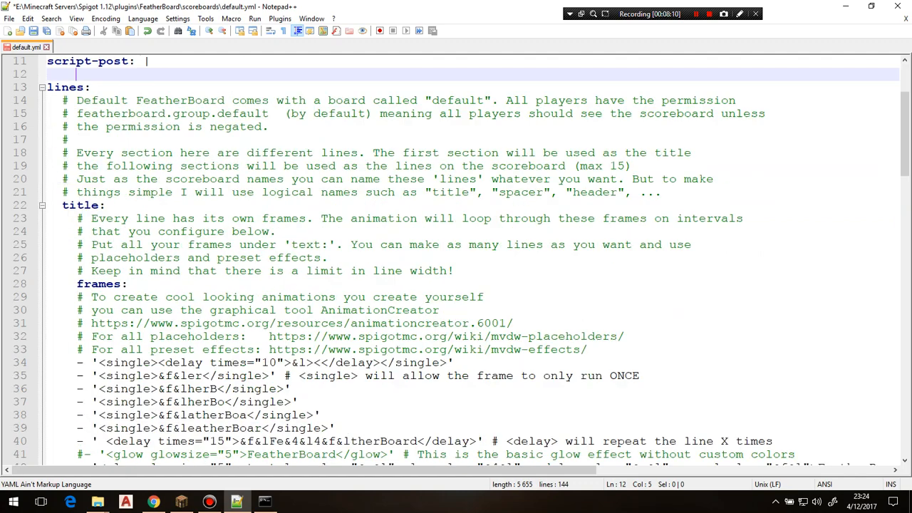
scroll(down, 3)
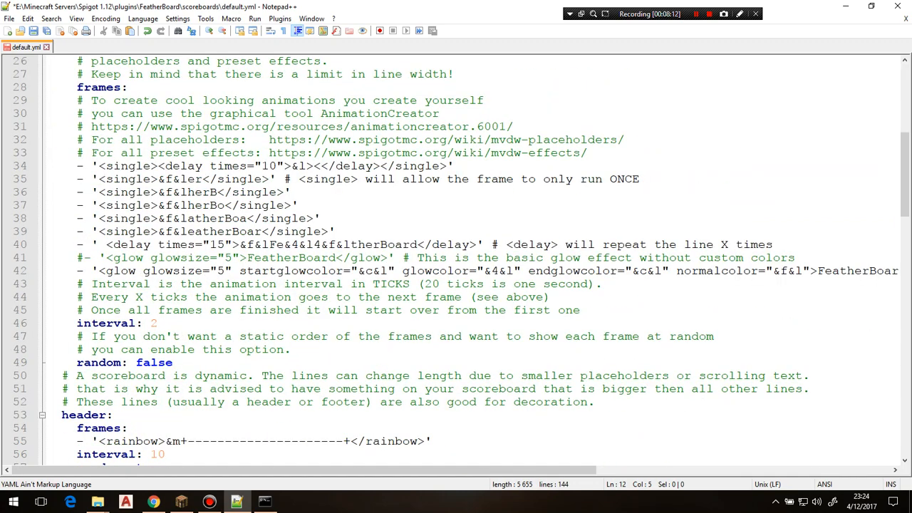
scroll(down, 3)
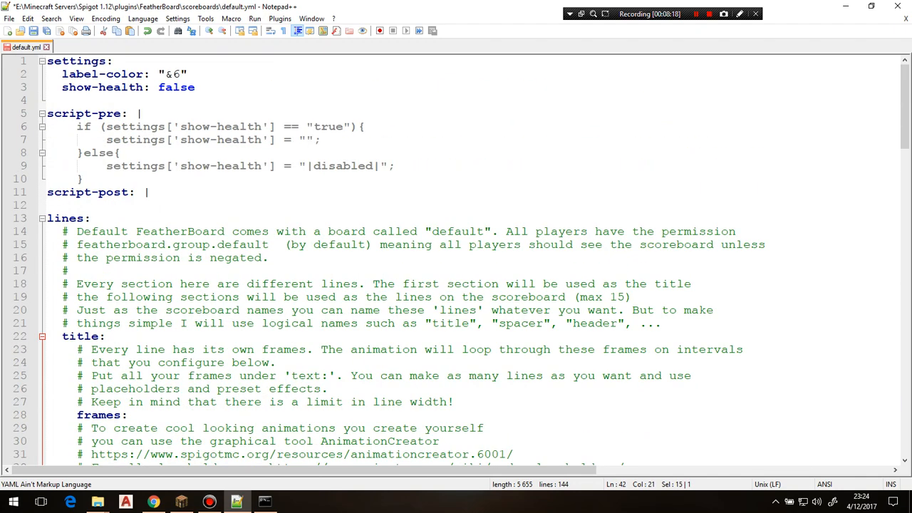
Step: Write board.getLineByName("title").addFrame("HELLO WORLD"); under script-post and save
text(board.get)
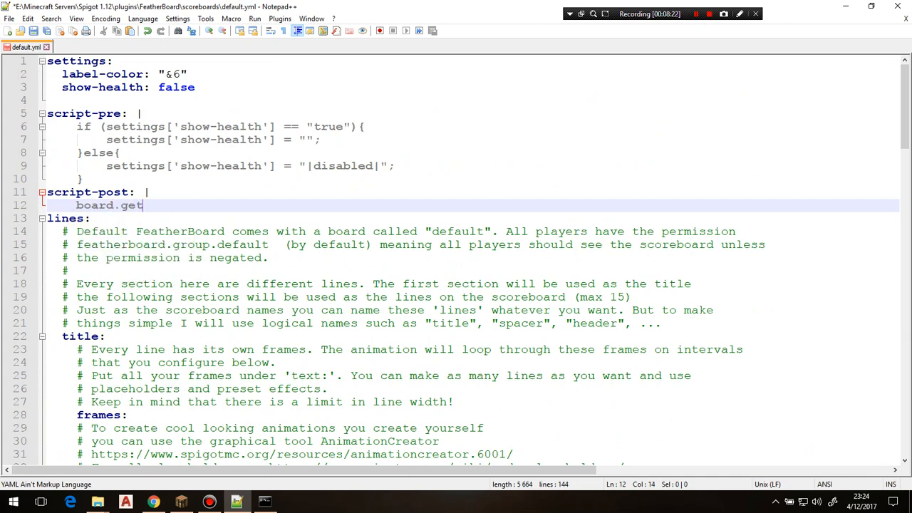
text(LineByName)
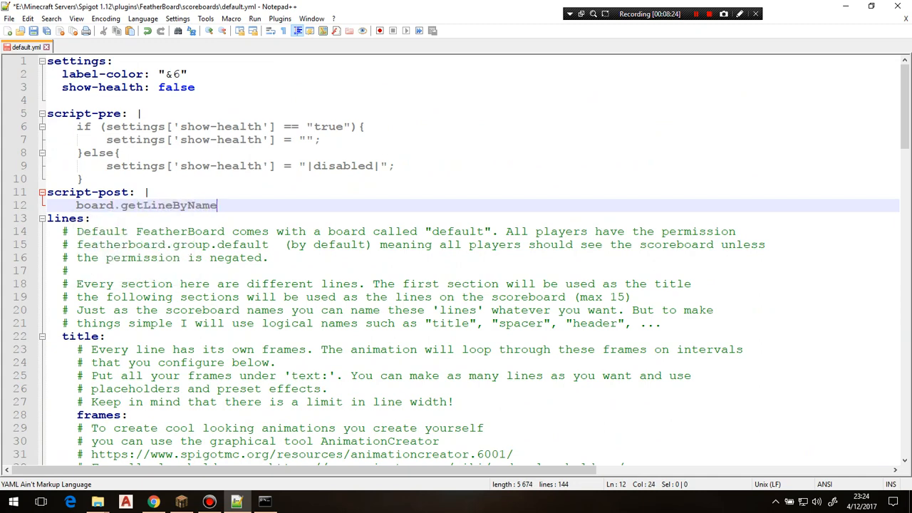
text(("title"))
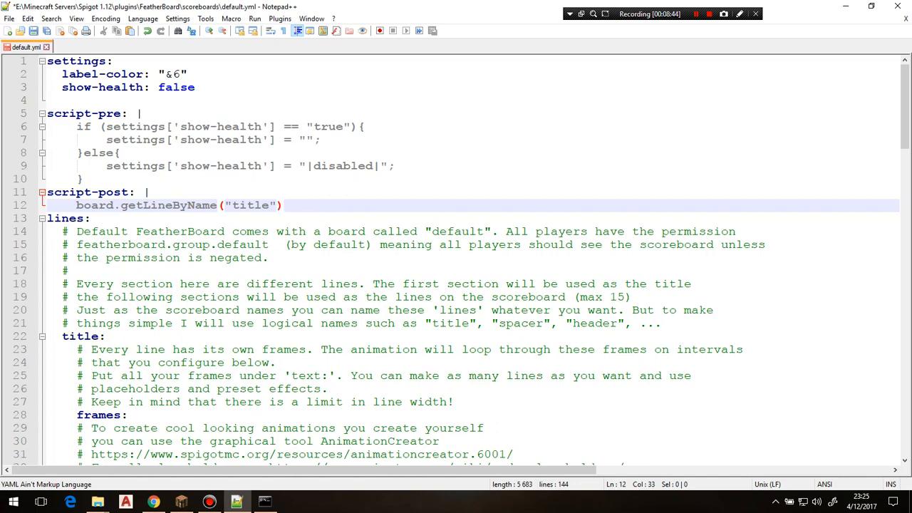
scroll(down, 3)
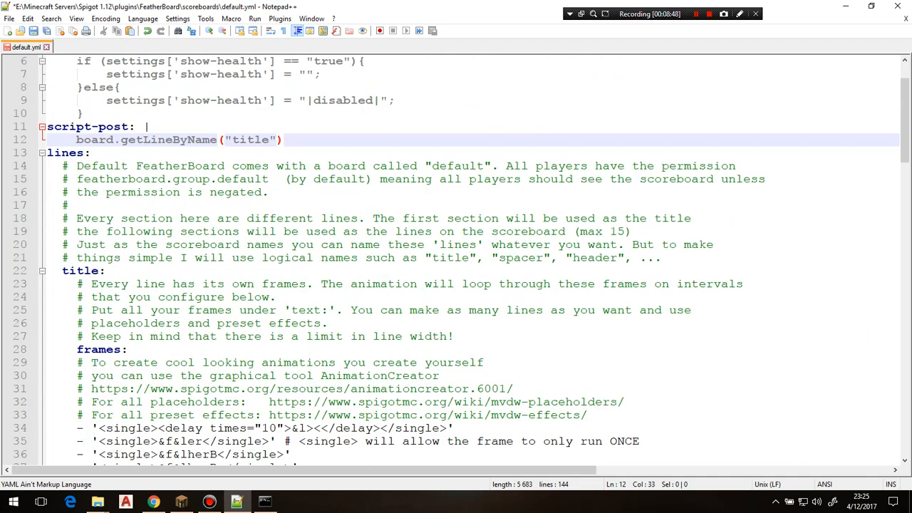
text(addF)
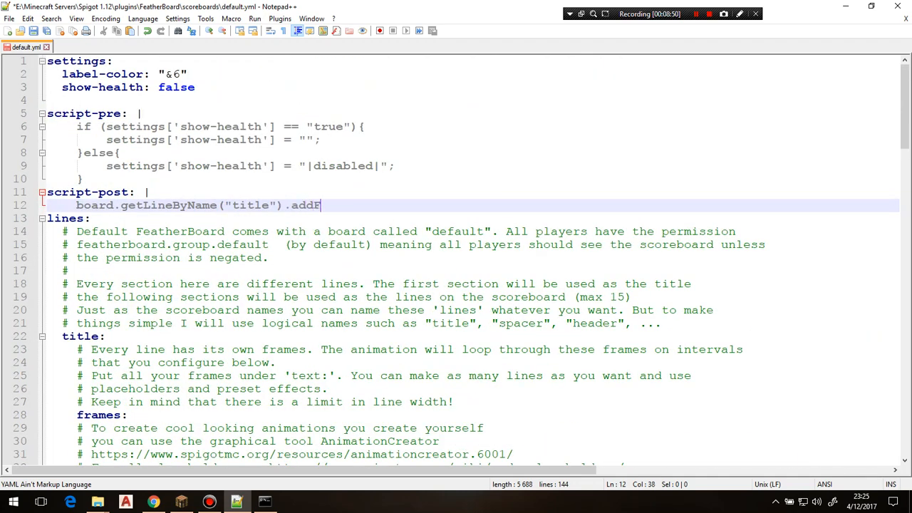
text(rame(")
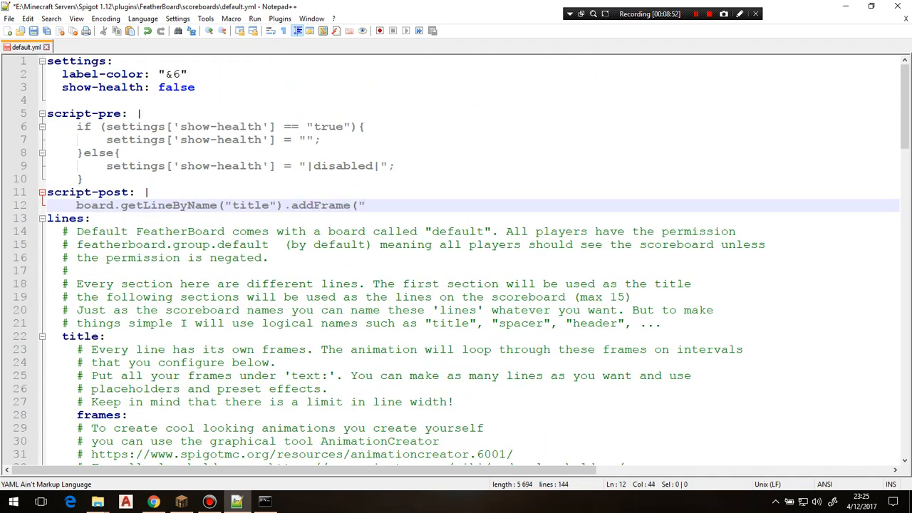
text(HELLO W)
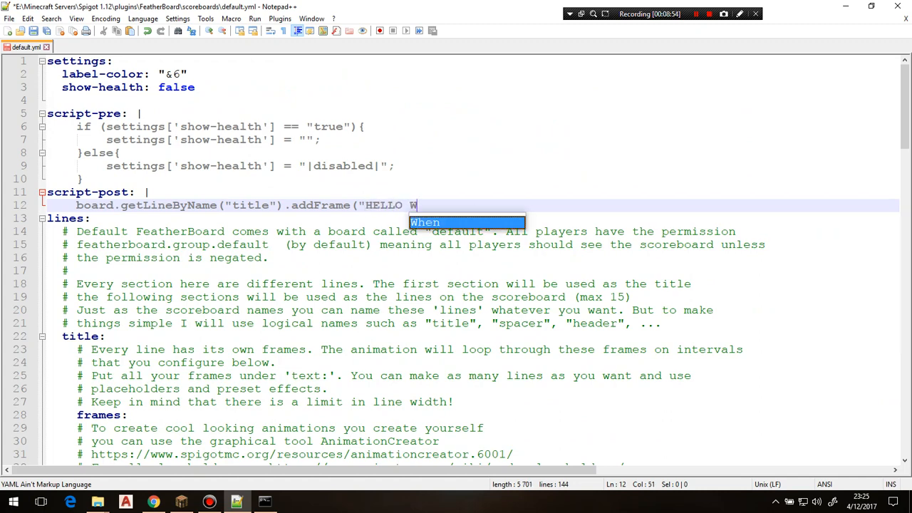
text(ORLD");)
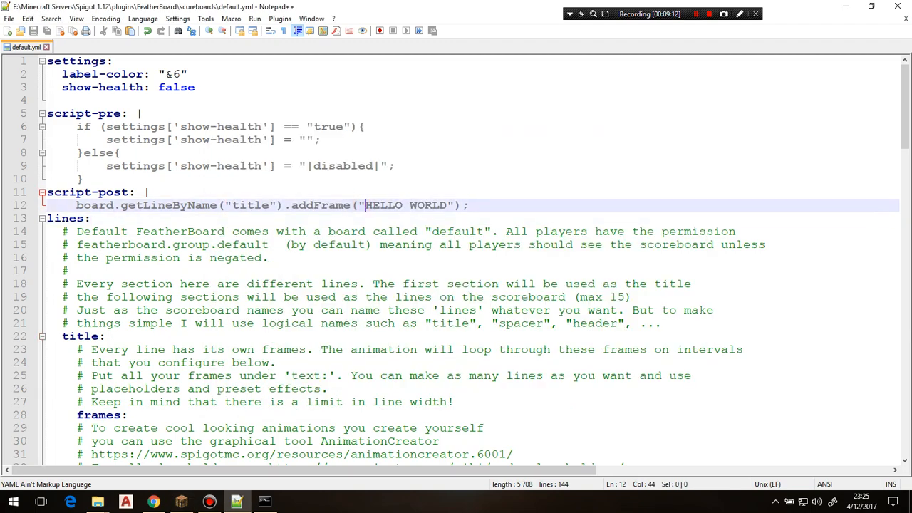
Step: Wrap HELLO WORLD in <delay times=10>…</delay> tags and save default.yml
text(<delay times=\")
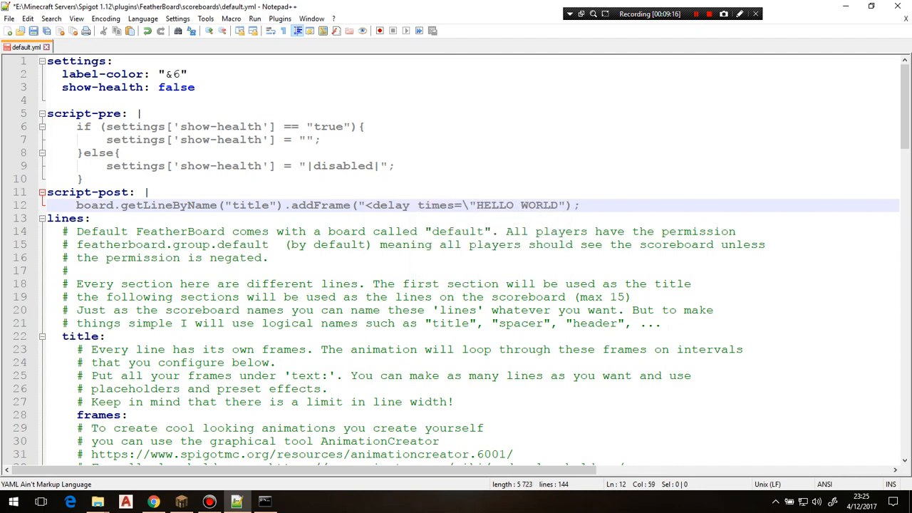
key(Backspace)
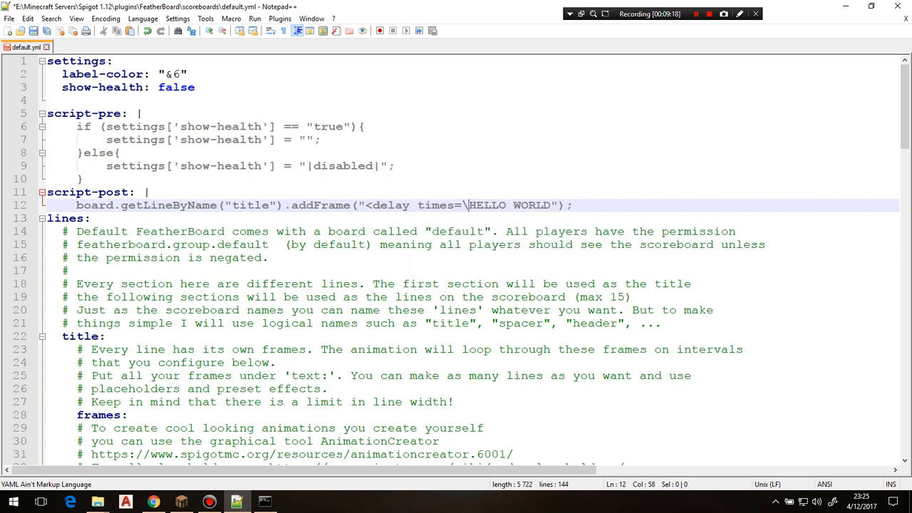
text(10)
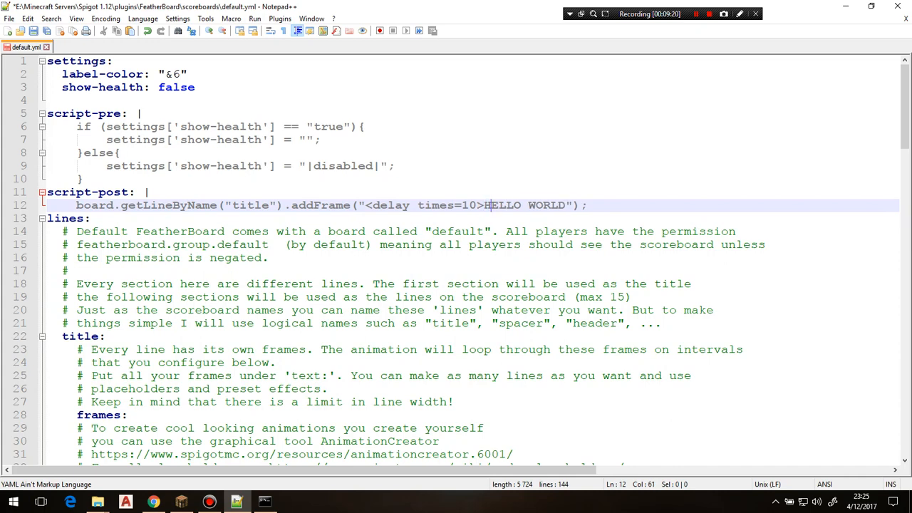
text(<)
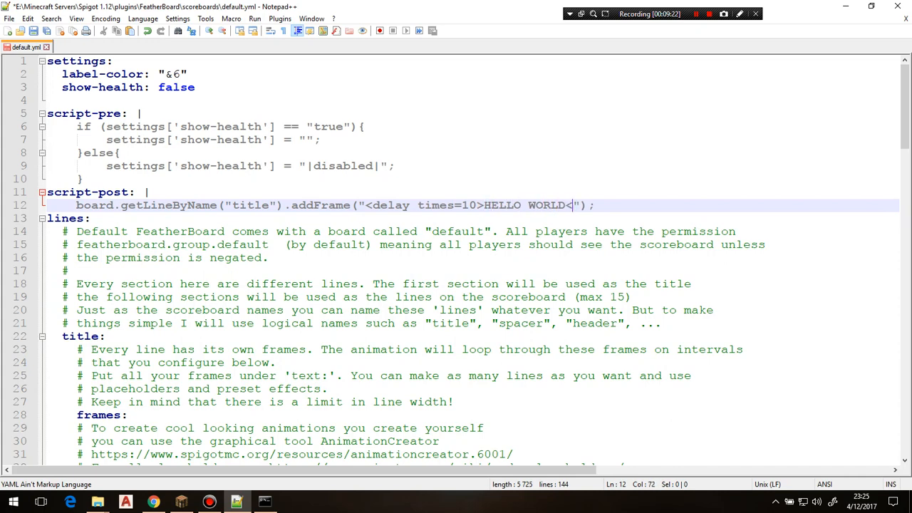
text(/delay>)
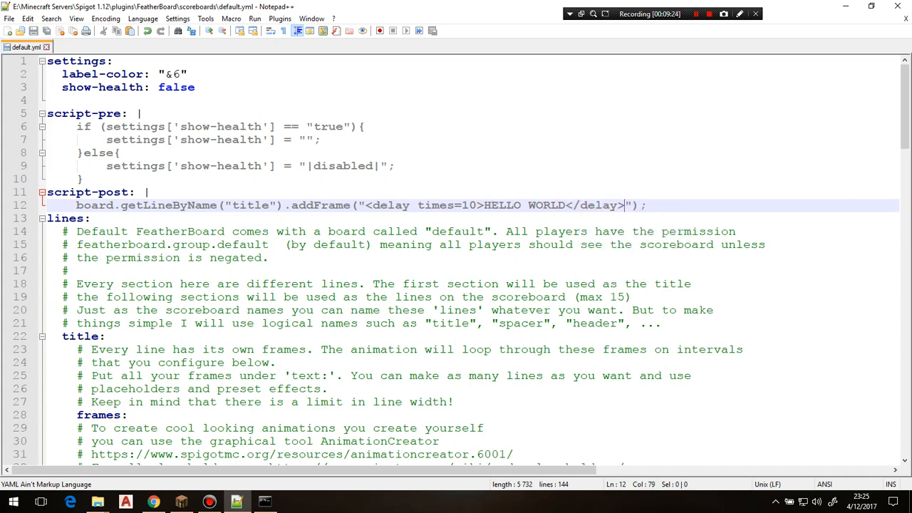